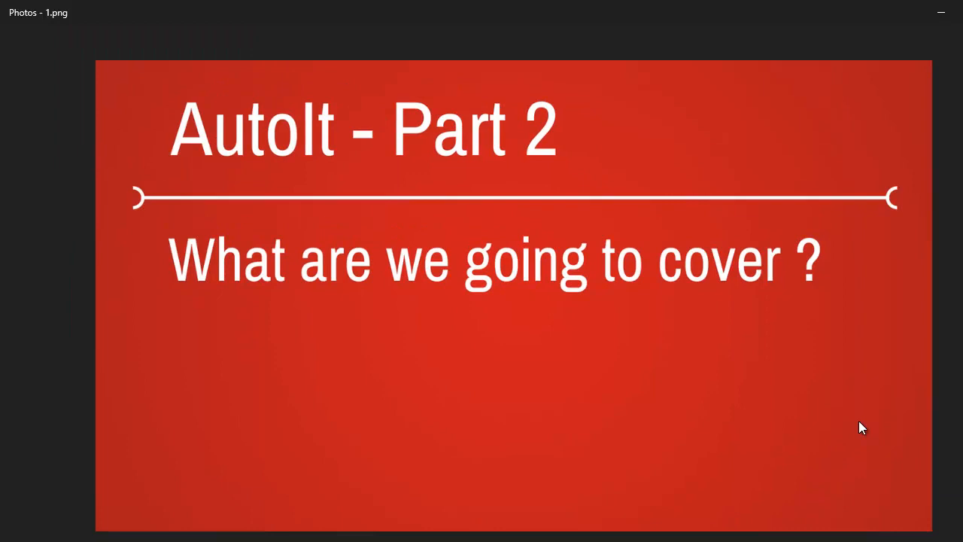
Advance past the outline slide to 5.png, the AutoIt Part 3 'How to UnInstall AutoIt' slide
key("Right")
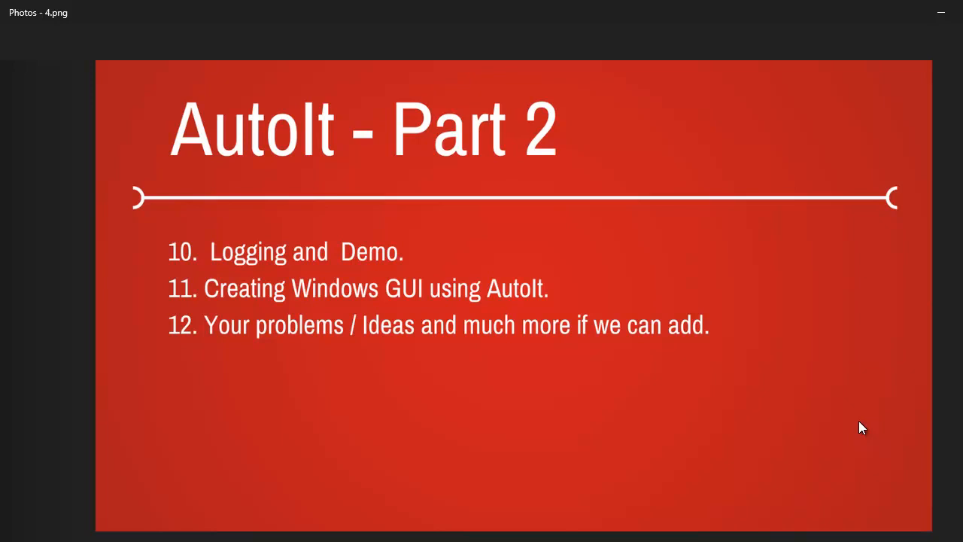
key("Right")
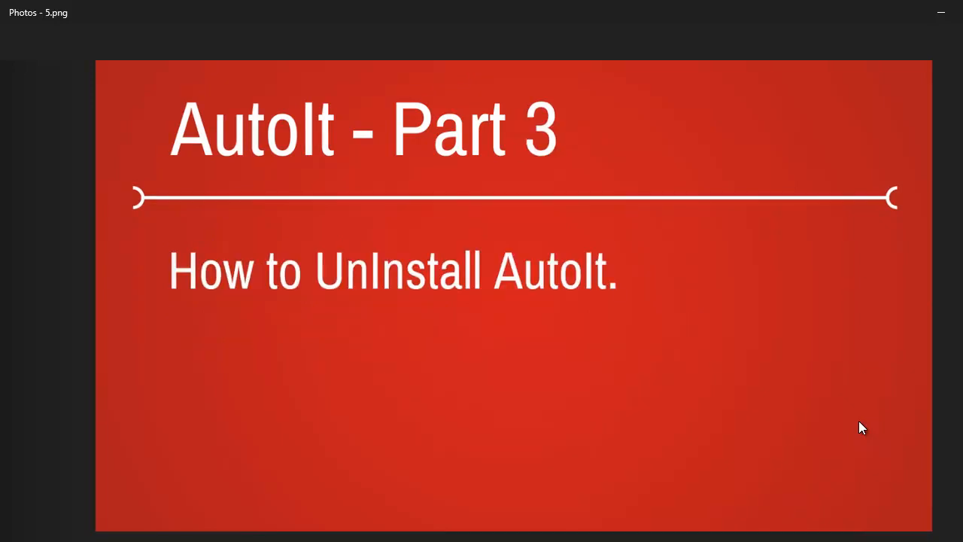